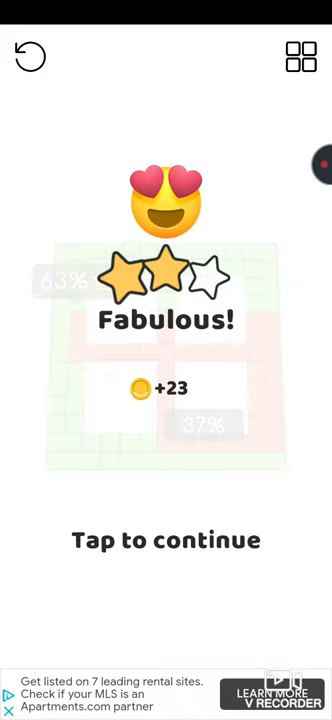
Continue past the two-star Fabulous result with 23 coins, bringing up an ad
left_click(166, 540)
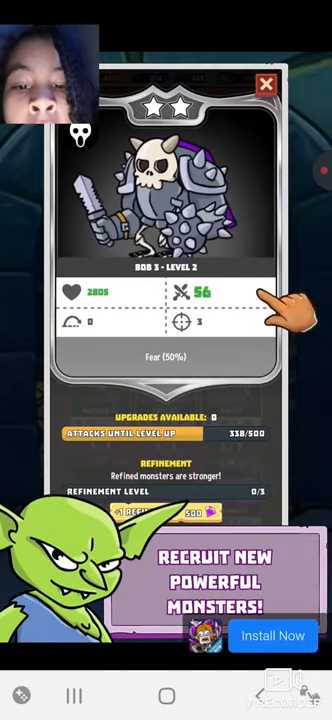
Dismiss the monster-game ad and return to the 'Tap to play' title screen
left_click(266, 84)
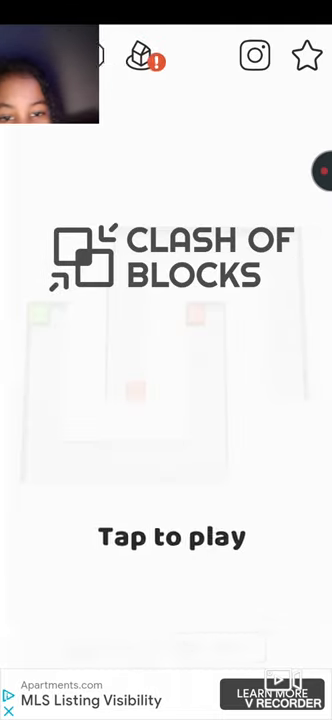
Start and finish two levels with one-star Awesome and Impressive results, continuing past each
left_click(166, 536)
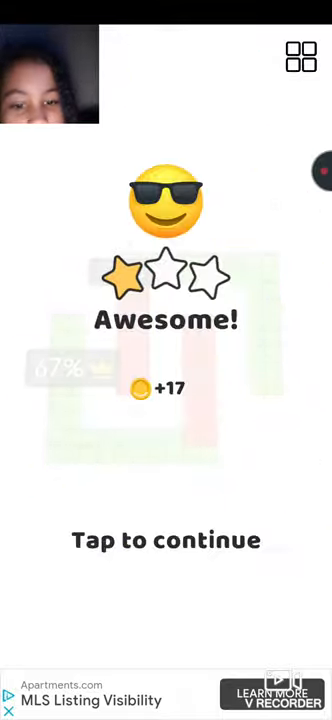
left_click(166, 540)
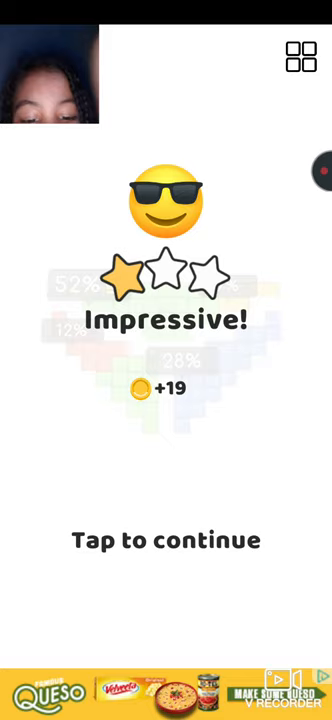
left_click(166, 540)
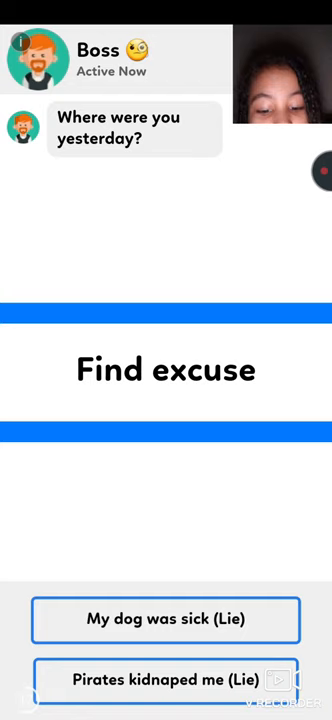
Answer the boss-excuse ad with the sick-dog reply and a follow-up, then win a one-star Awesome level for 15 coins
left_click(166, 618)
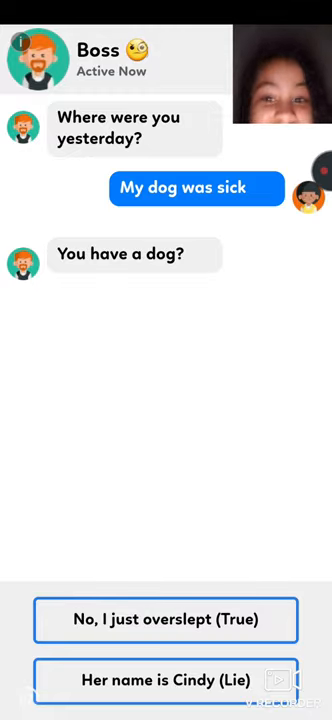
left_click(166, 680)
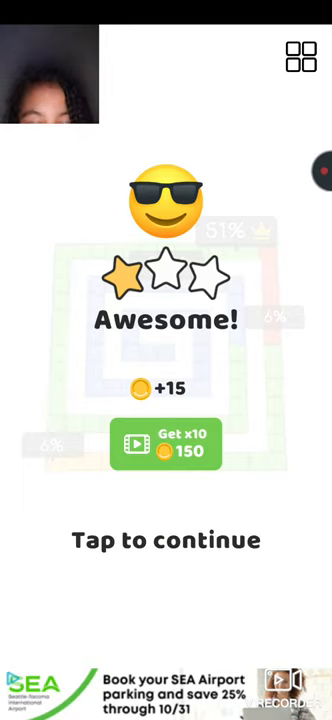
Continue past the one-star Awesome result, bringing up the truck-factory ad
left_click(166, 540)
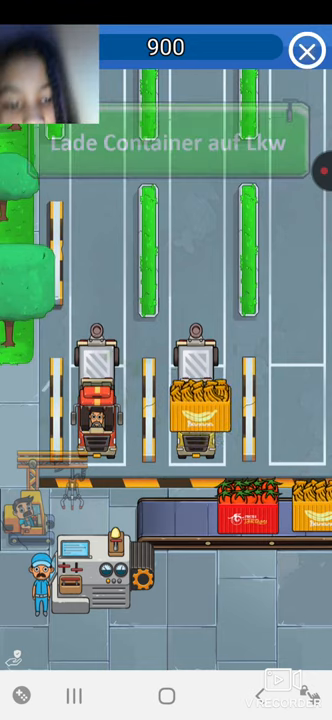
Load a container, buy a truck and take the free upgrade in the ad, then win a one-star Amazing level for 19 coins
left_click(196, 410)
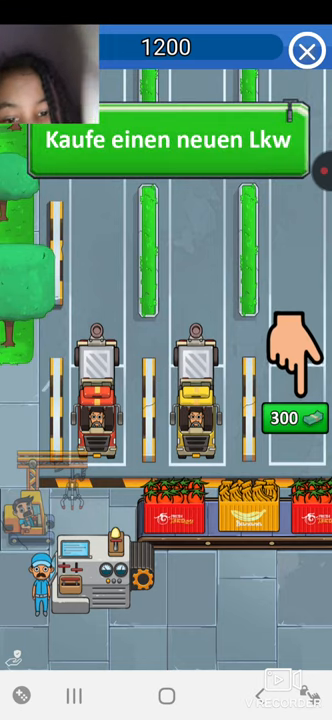
left_click(288, 412)
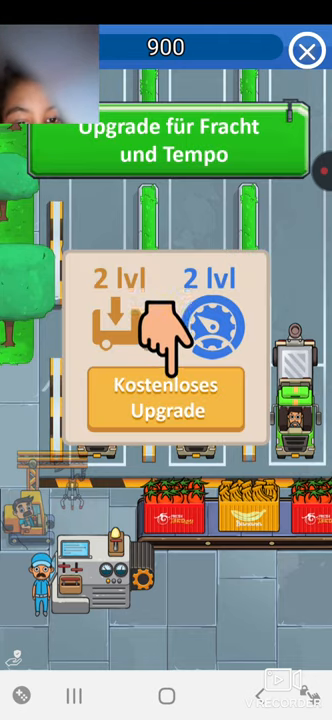
left_click(166, 396)
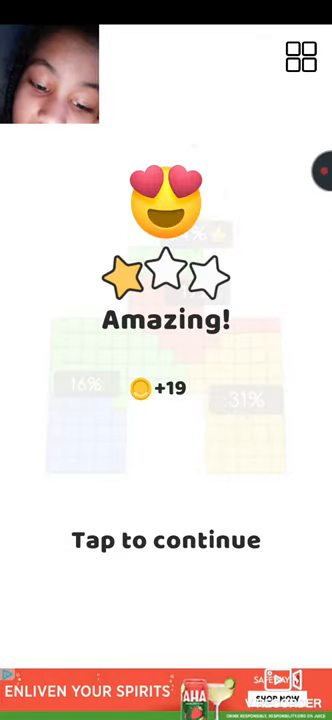
Continue past the one-star Amazing result, bringing up the mom-excuse chat ad
left_click(166, 540)
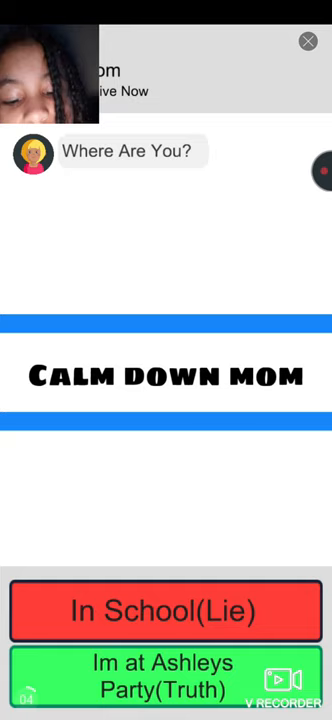
Reply to mom with the truthful party answer, companion and coming-home replies, then continue past the ad's 'You Win' screen
left_click(166, 662)
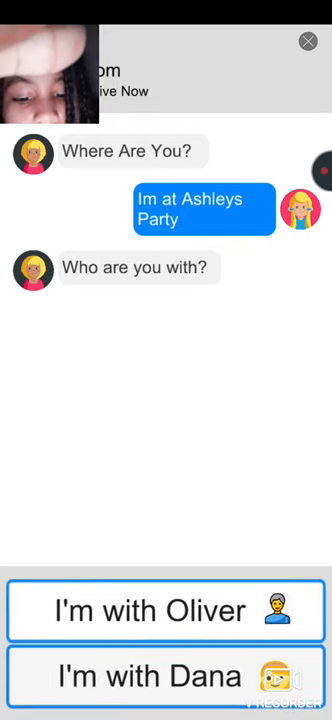
left_click(166, 676)
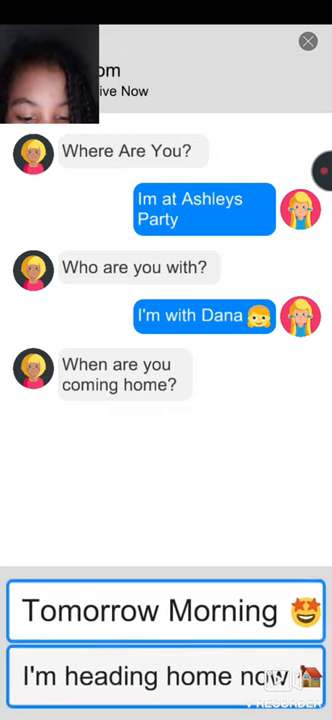
left_click(166, 676)
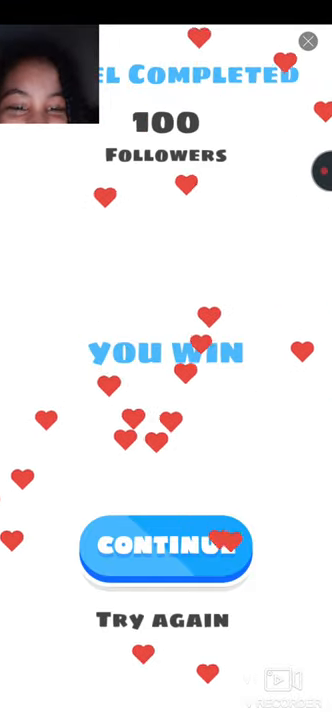
left_click(166, 548)
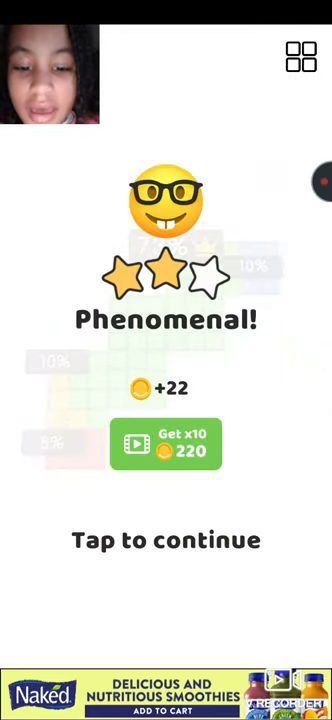
Win the level and continue past its two-star Phenomenal! result worth 22 coins
left_click(166, 540)
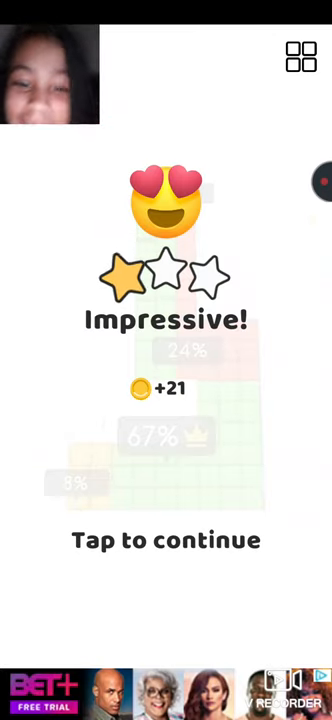
Continue past the one-star Impressive! result worth 21 coins to load Level 31
left_click(166, 540)
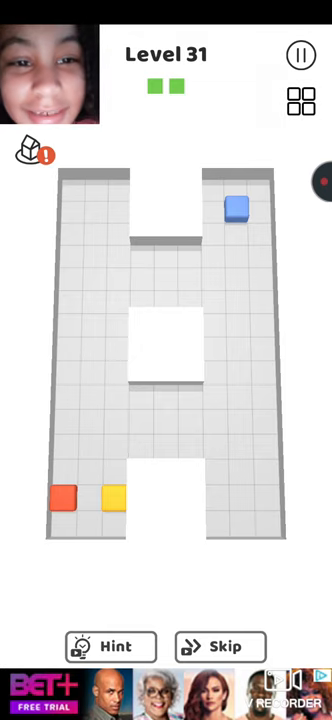
Leave Level 31 for the levels list and scroll down toward Level 1
left_click(298, 104)
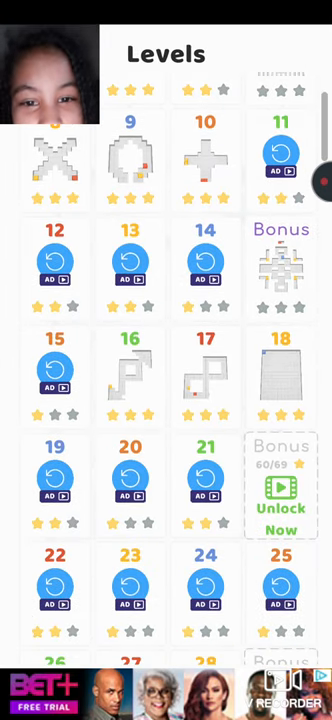
scroll("down", 3)
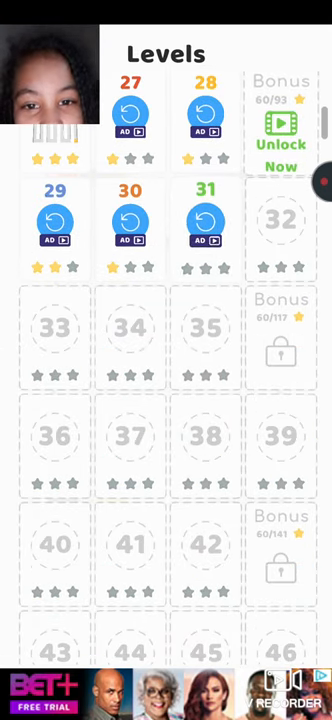
scroll("down", 3)
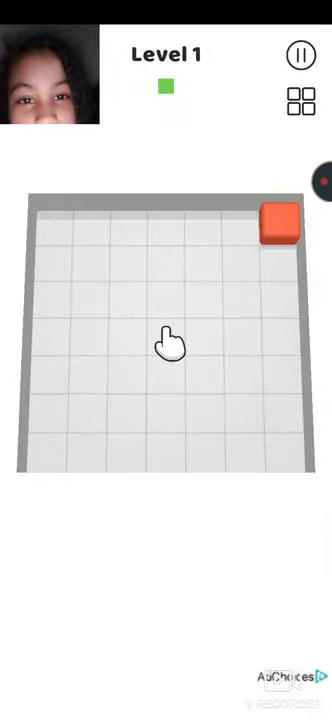
Place a block to win Level 1 with a Fabulous! result, then continue until a level fails
left_click(168, 344)
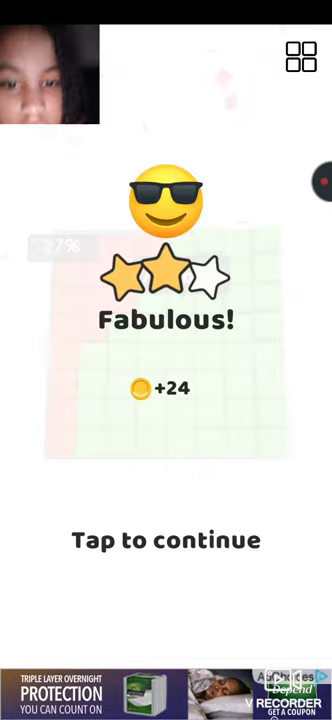
left_click(166, 540)
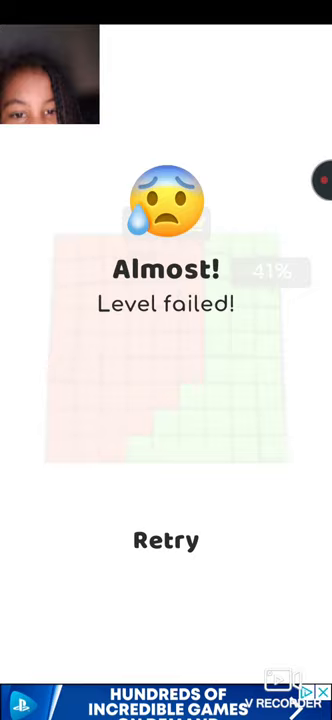
Retry the failed Level 5 three times, losing twice before reaching an Epic! result
left_click(166, 540)
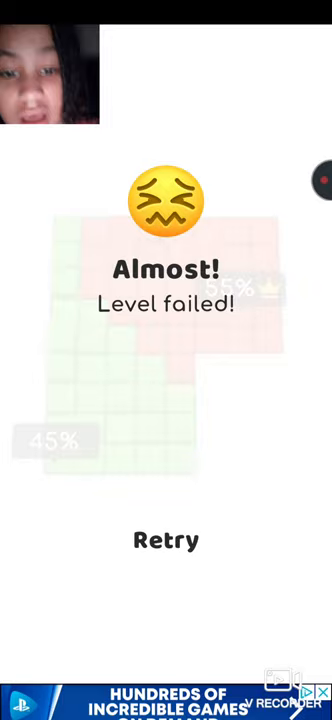
left_click(166, 540)
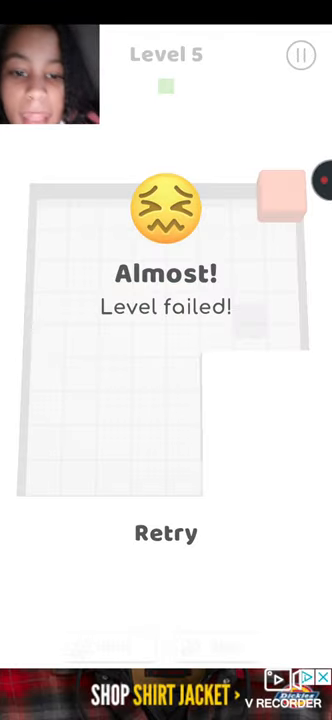
left_click(166, 532)
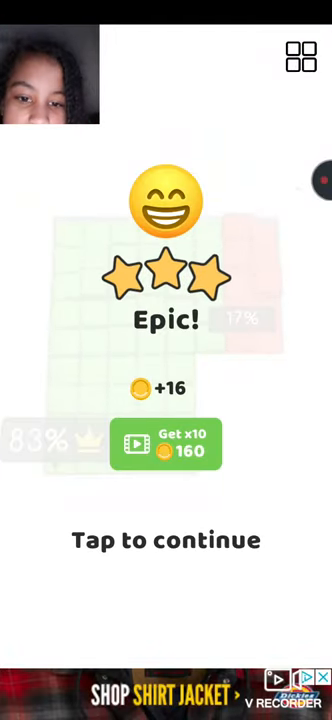
Continue past the Epic! result for Level 5 and then past the next level's result
left_click(166, 540)
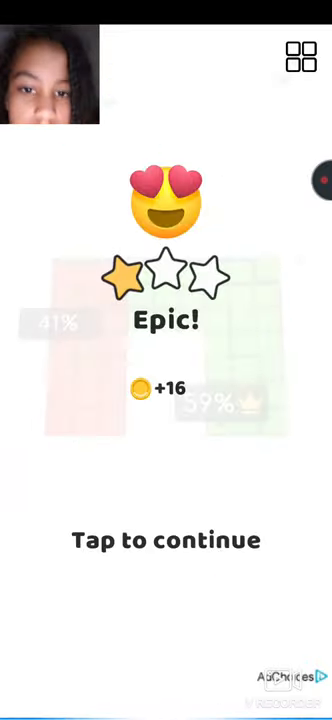
left_click(166, 540)
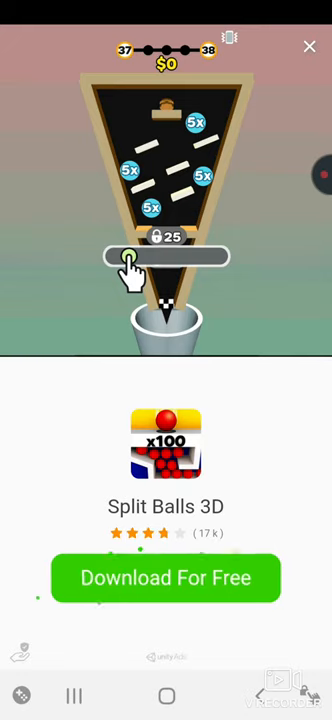
Close the Split Balls 3D ad to return to the Level 8 board
left_click(308, 46)
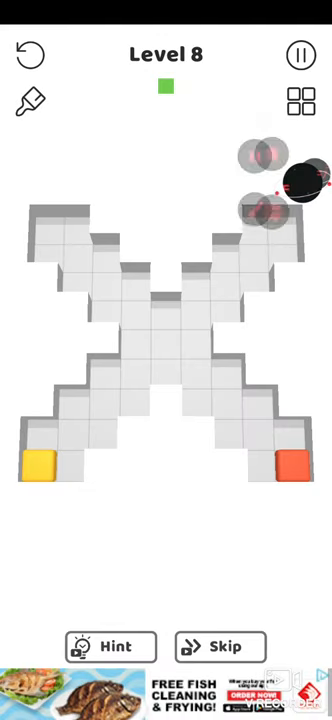